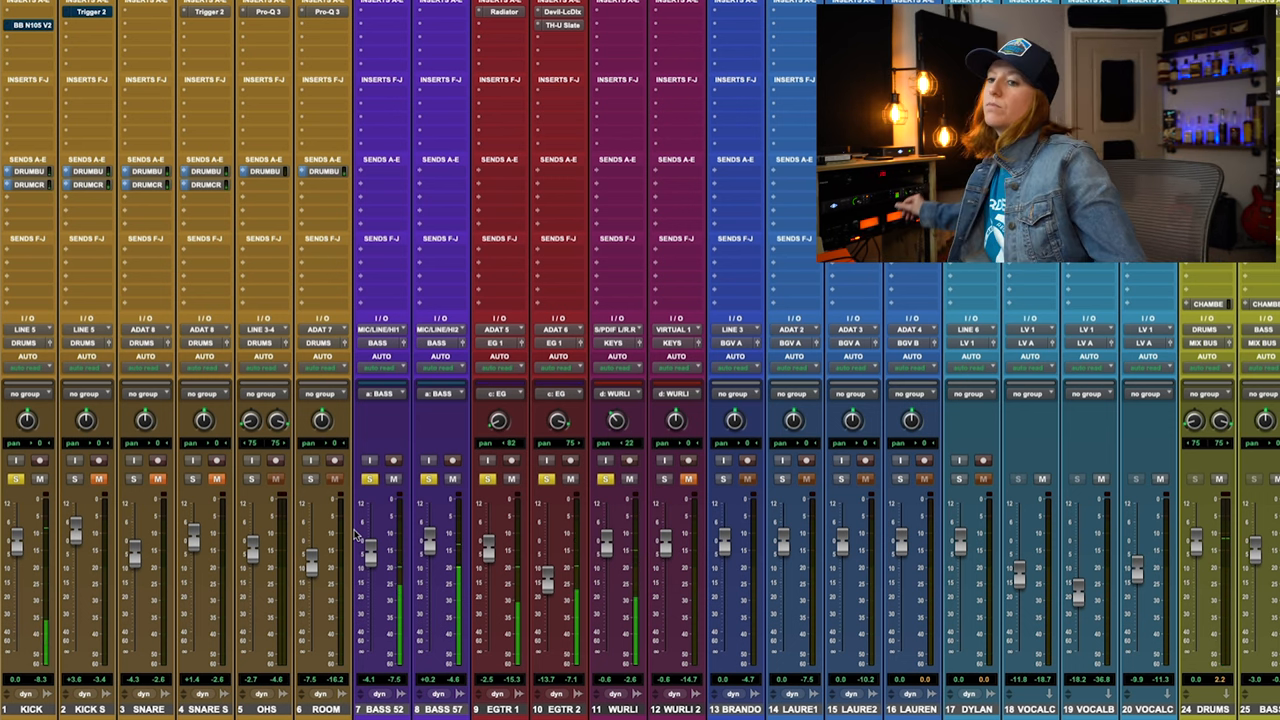
{"action": "mouse_move", "coordinate": [810, 670]}
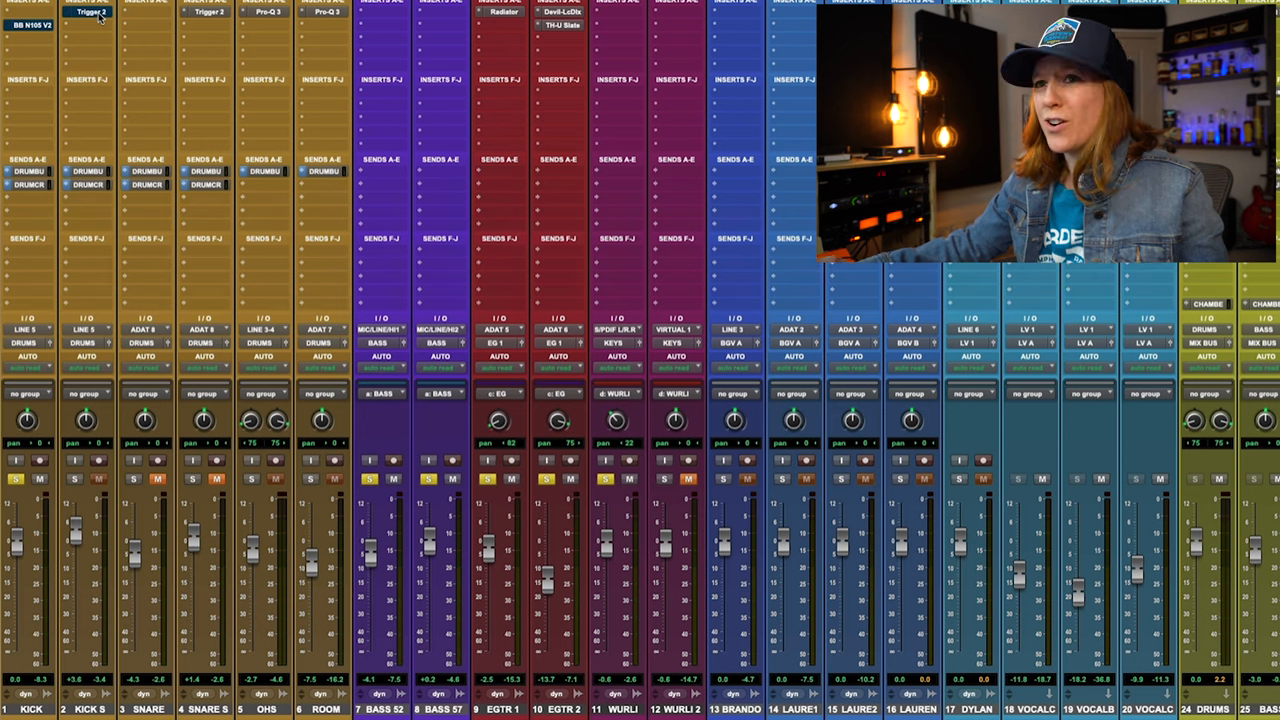
Browse the Store page to the Mixing Course Vol. 1 product, then return to Pro Tools.
{"action": "left_click", "coordinate": [92, 12]}
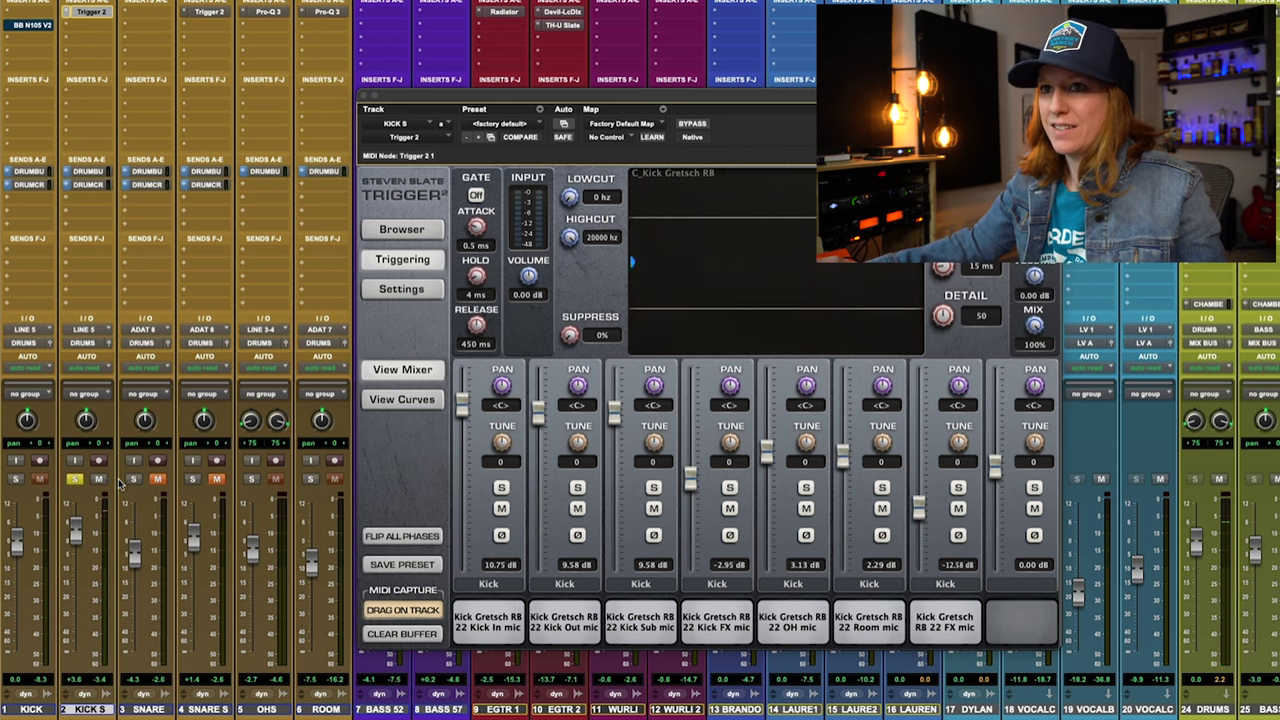
{"action": "mouse_move", "coordinate": [36, 418]}
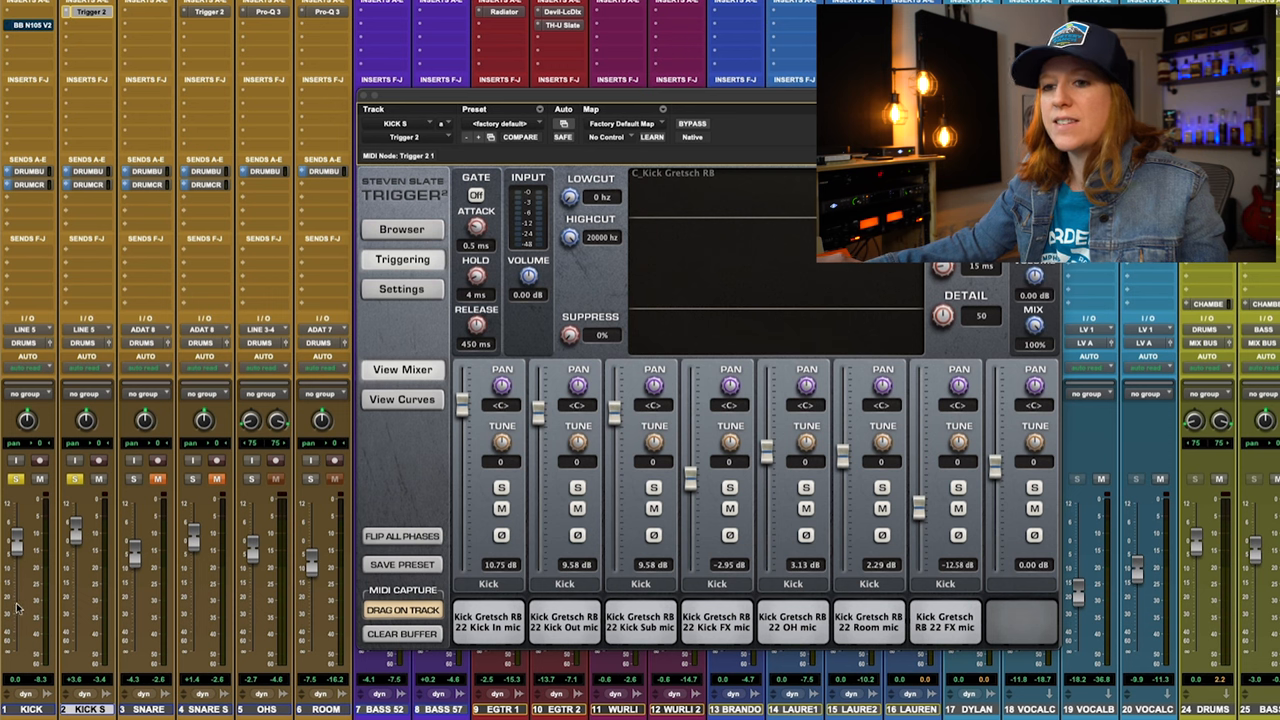
{"action": "mouse_move", "coordinate": [78, 548]}
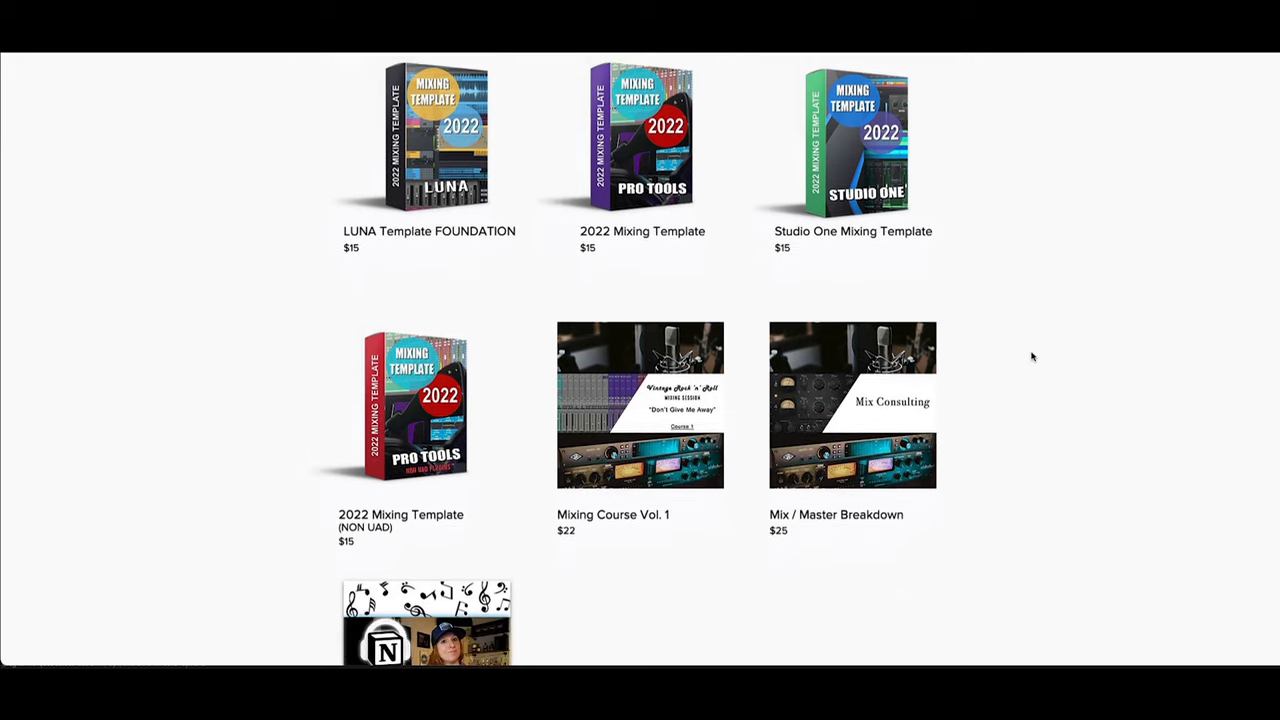
{"action": "scroll", "scroll_direction": "down", "scroll_amount": 3}
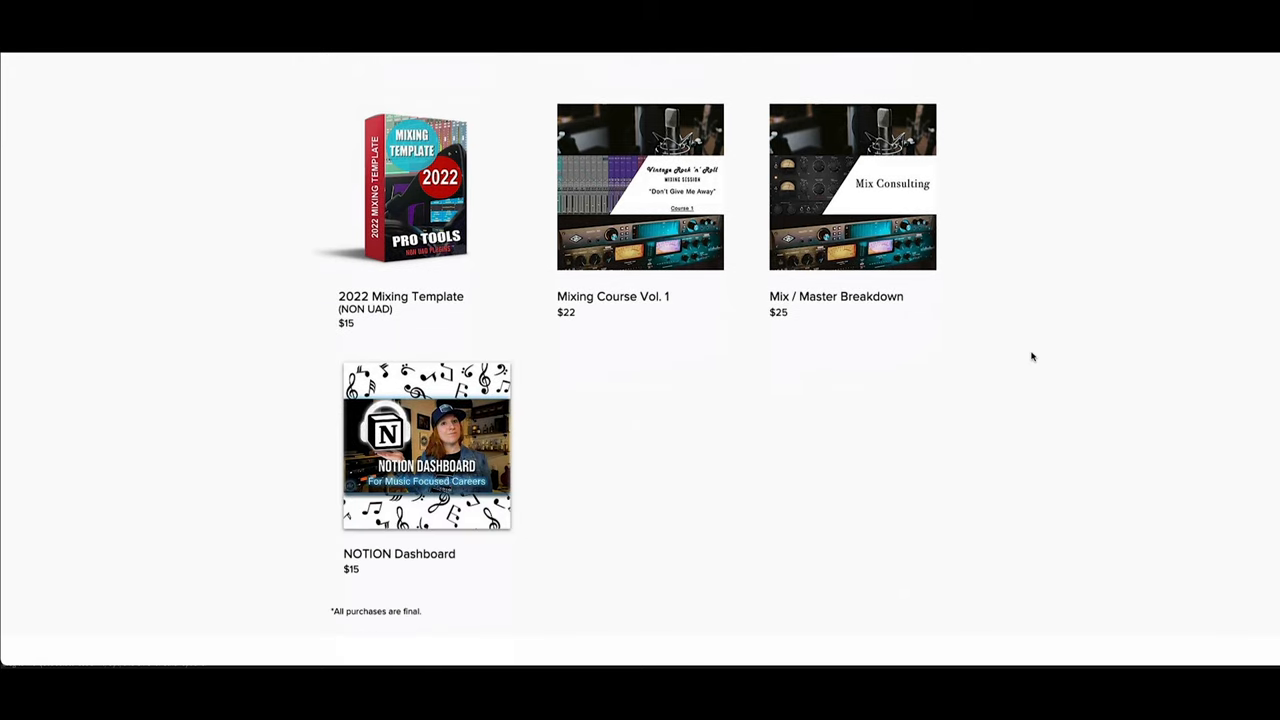
{"action": "scroll", "scroll_direction": "up", "scroll_amount": 3}
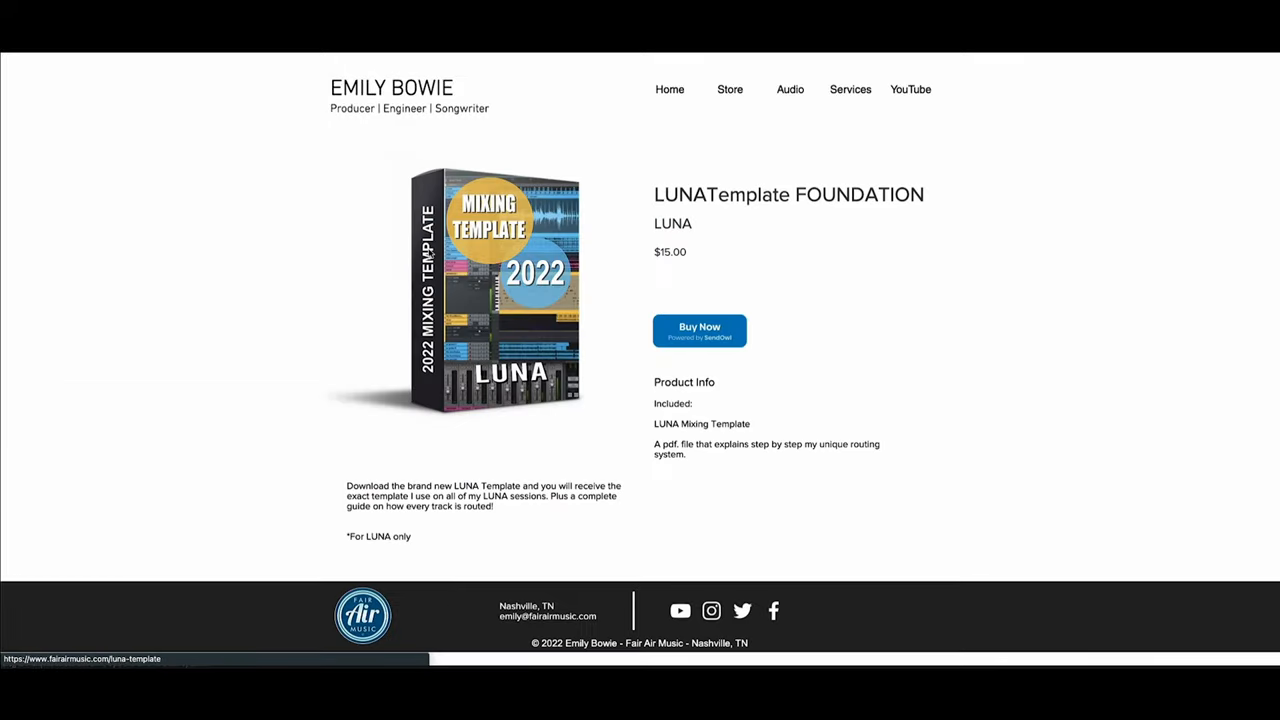
{"action": "mouse_move", "coordinate": [696, 346]}
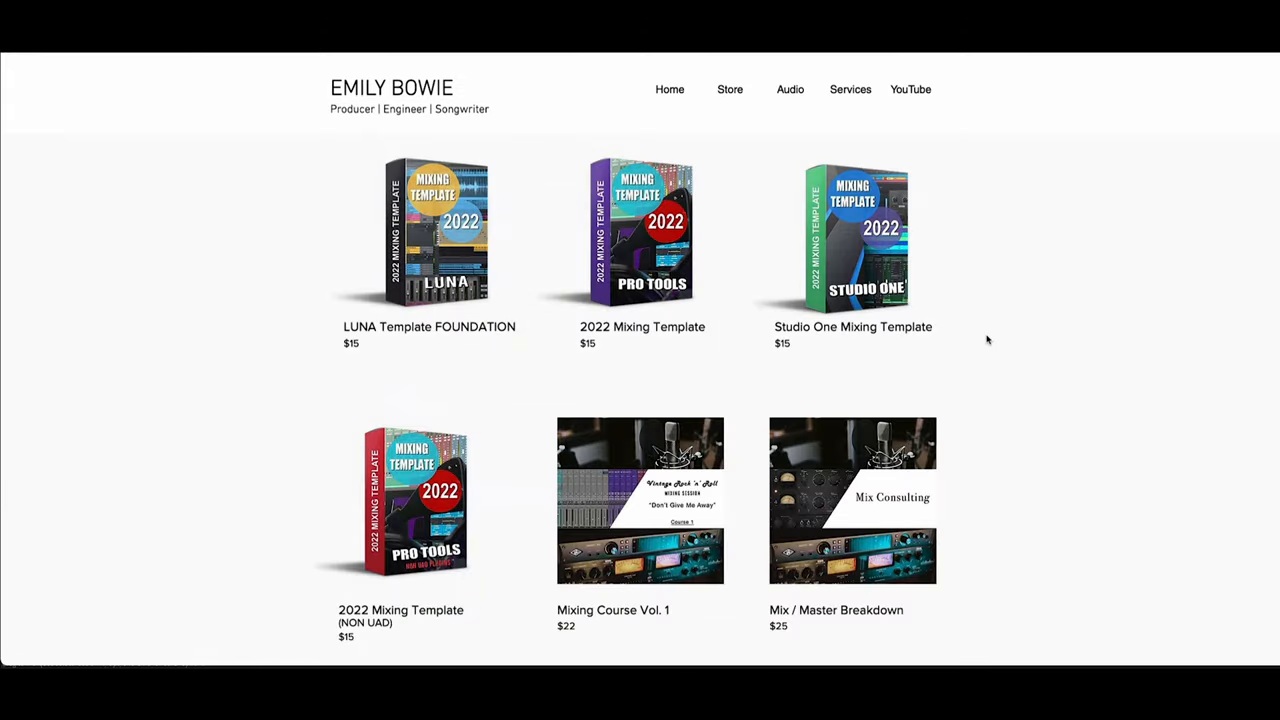
{"action": "scroll", "scroll_direction": "down", "scroll_amount": 3}
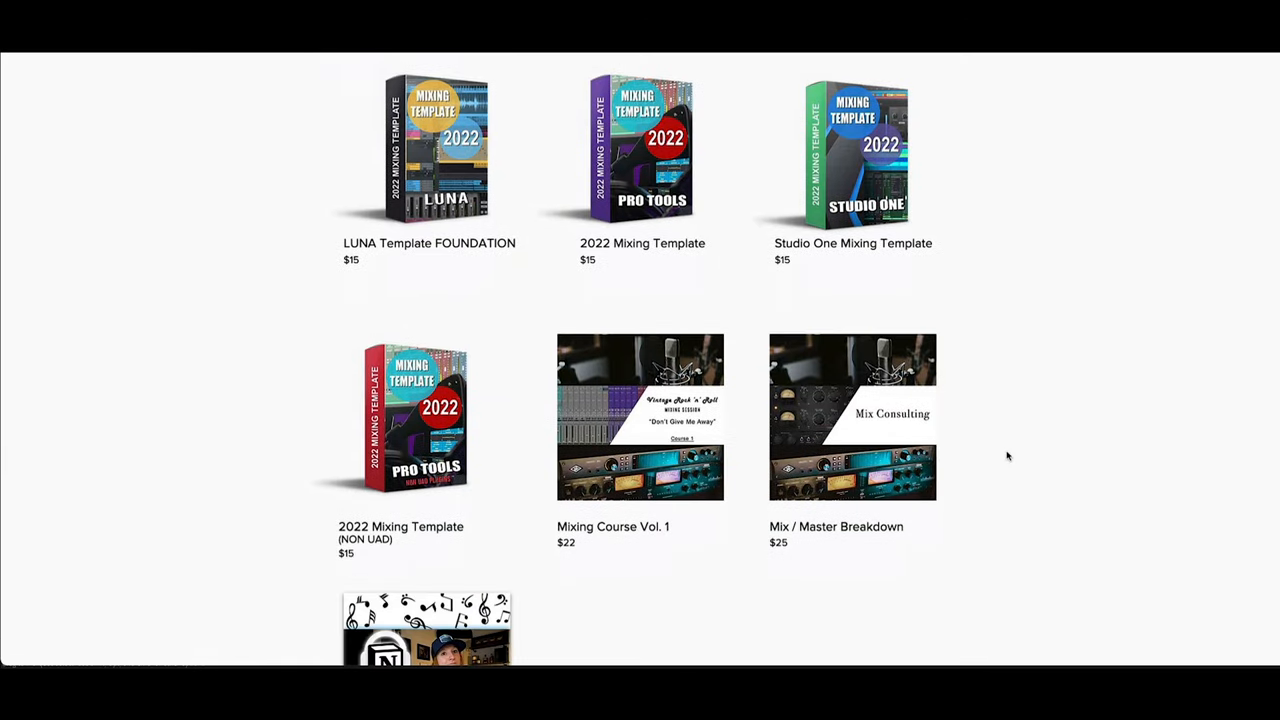
{"action": "left_click", "coordinate": [642, 420]}
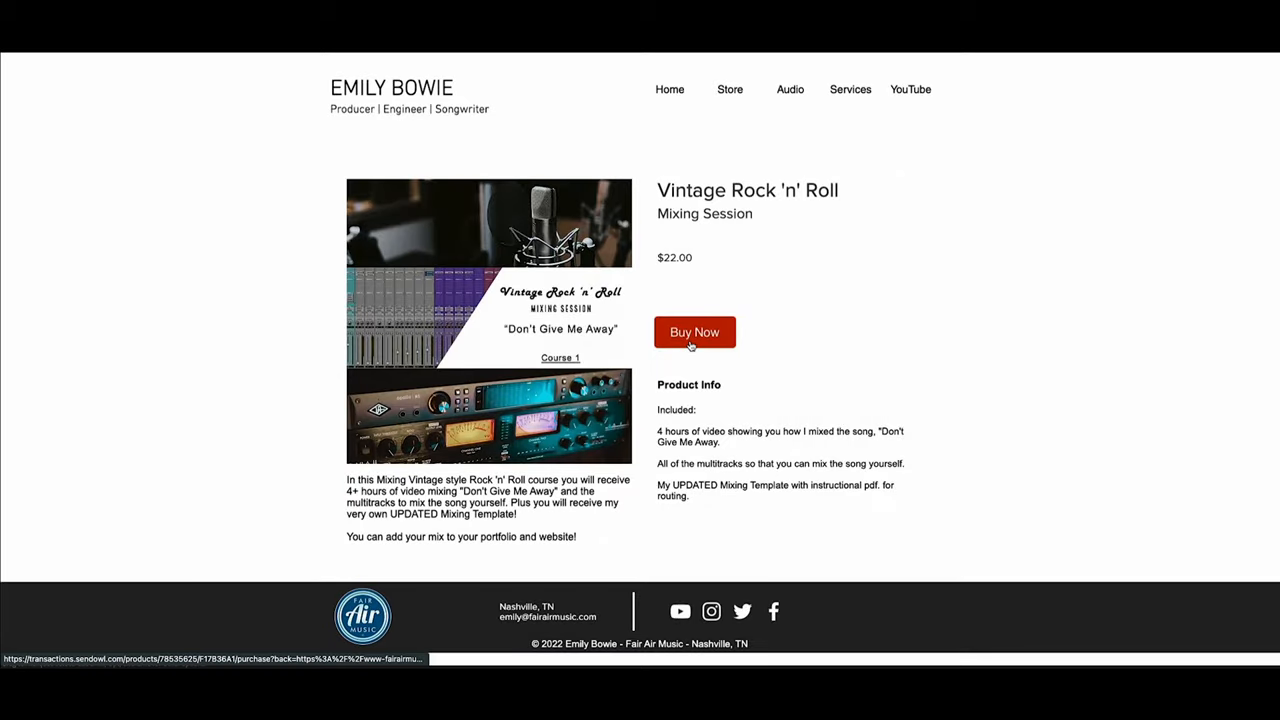
{"action": "mouse_move", "coordinate": [1002, 288]}
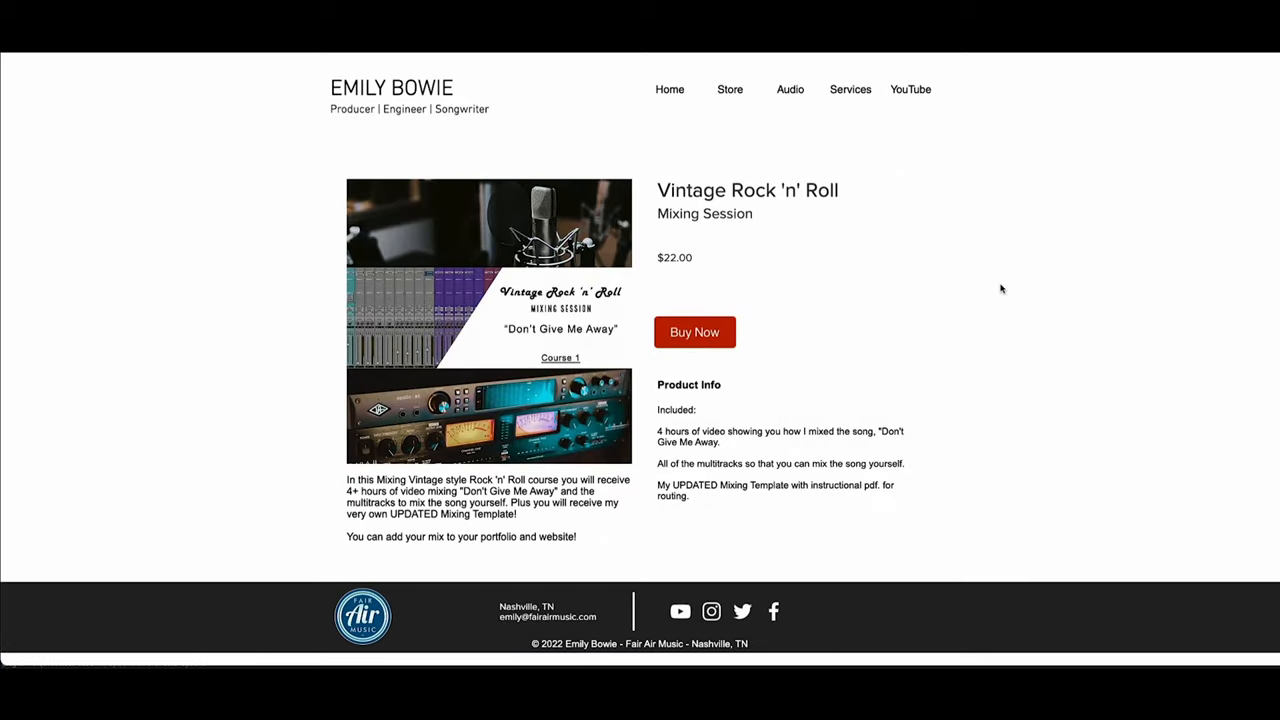
{"action": "left_click", "coordinate": [728, 88]}
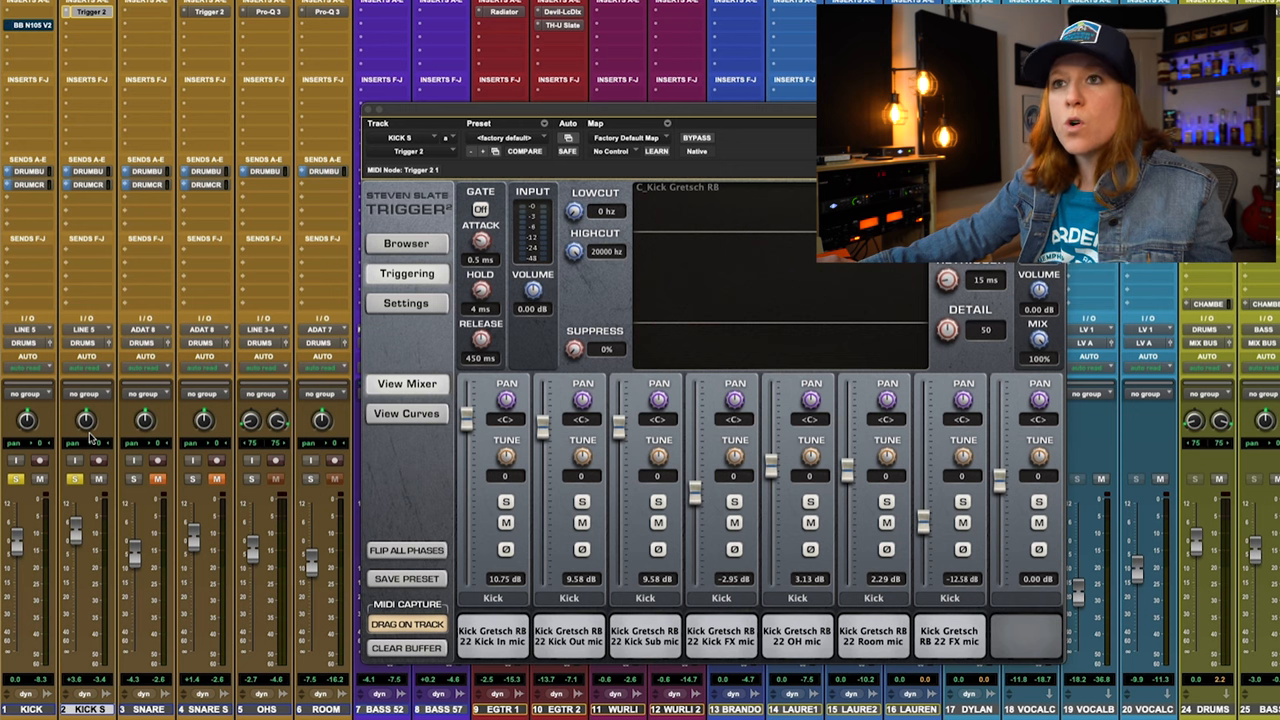
Show the Trigger 2 sample replacer and its kit mixer on the kick sample track.
{"action": "left_click", "coordinate": [374, 110]}
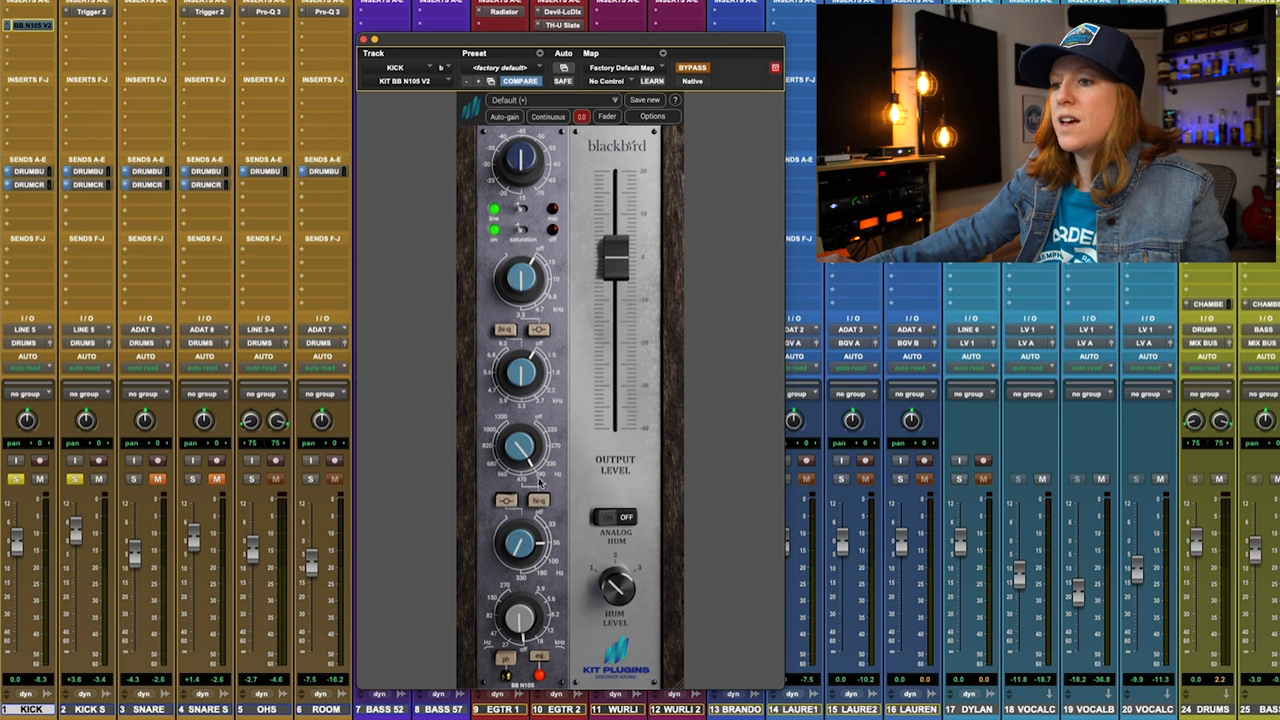
Bring up the Blackbird kit console EQ insert on the KICK channel.
{"action": "left_click_drag", "start_coordinate": [518, 444], "coordinate": [518, 450]}
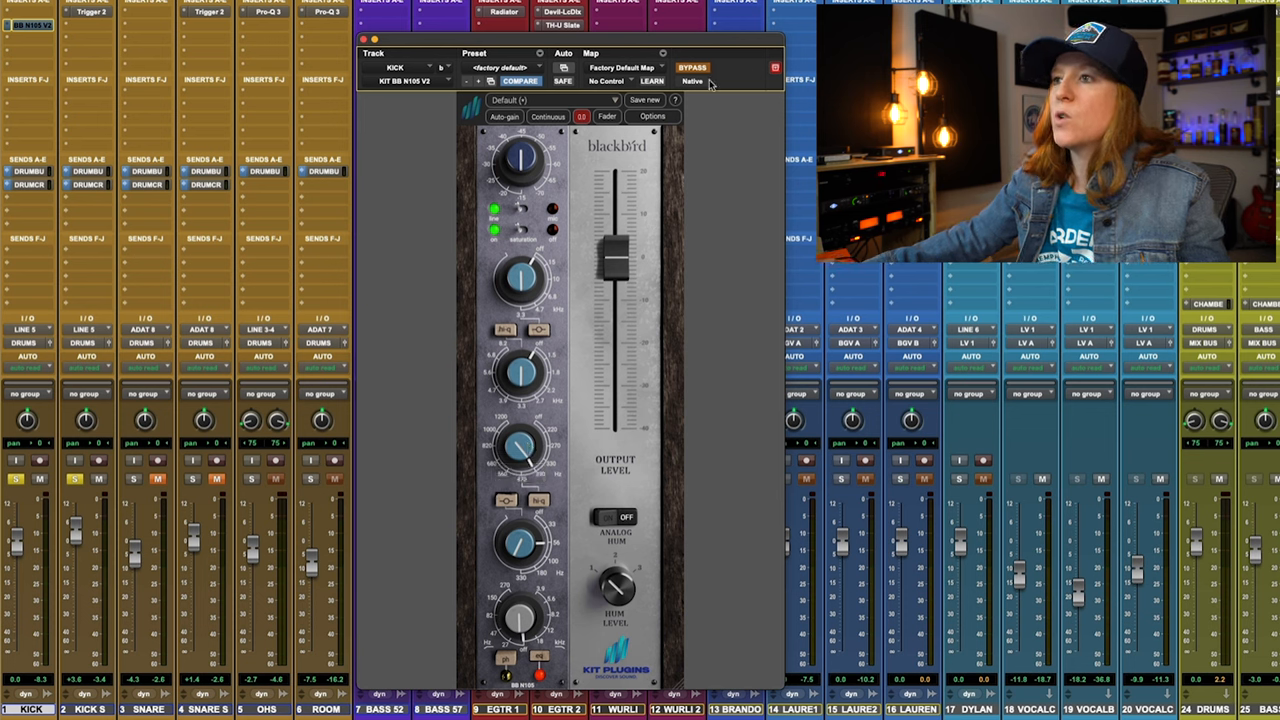
{"action": "mouse_move", "coordinate": [708, 80]}
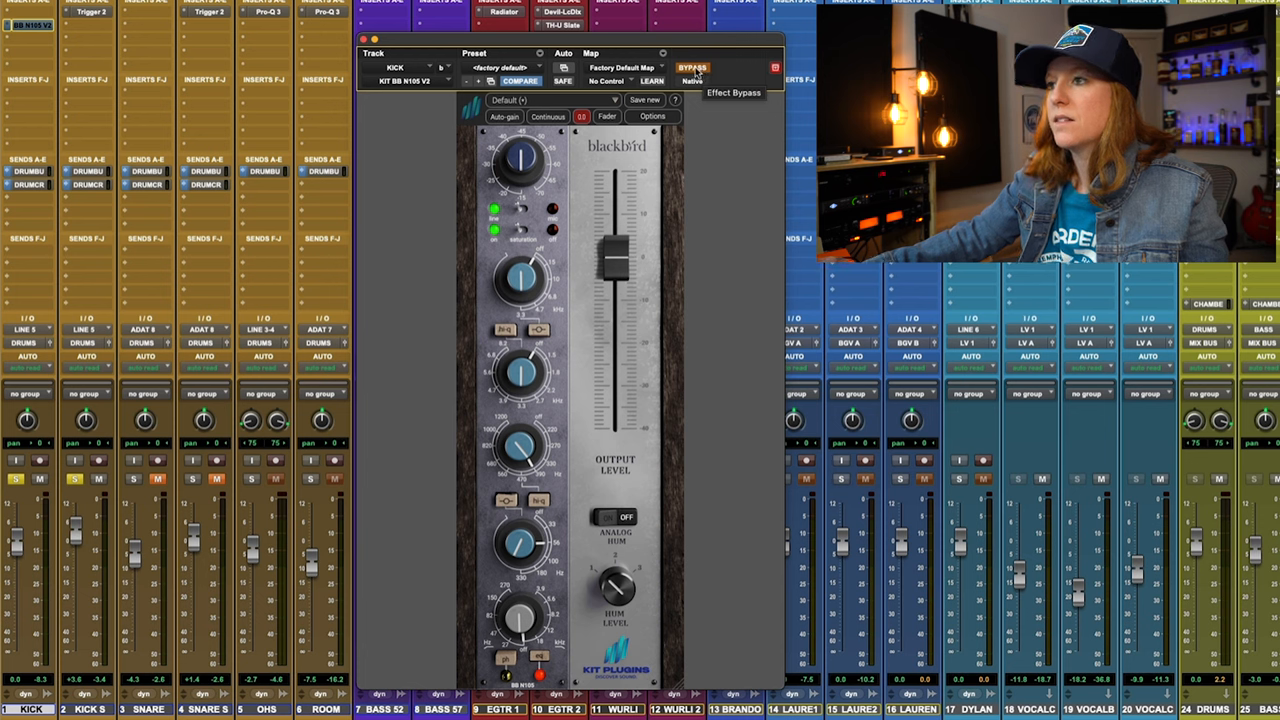
Bypass and re-enable the console EQ twice during playback, leaving it active.
{"action": "left_click", "coordinate": [688, 64]}
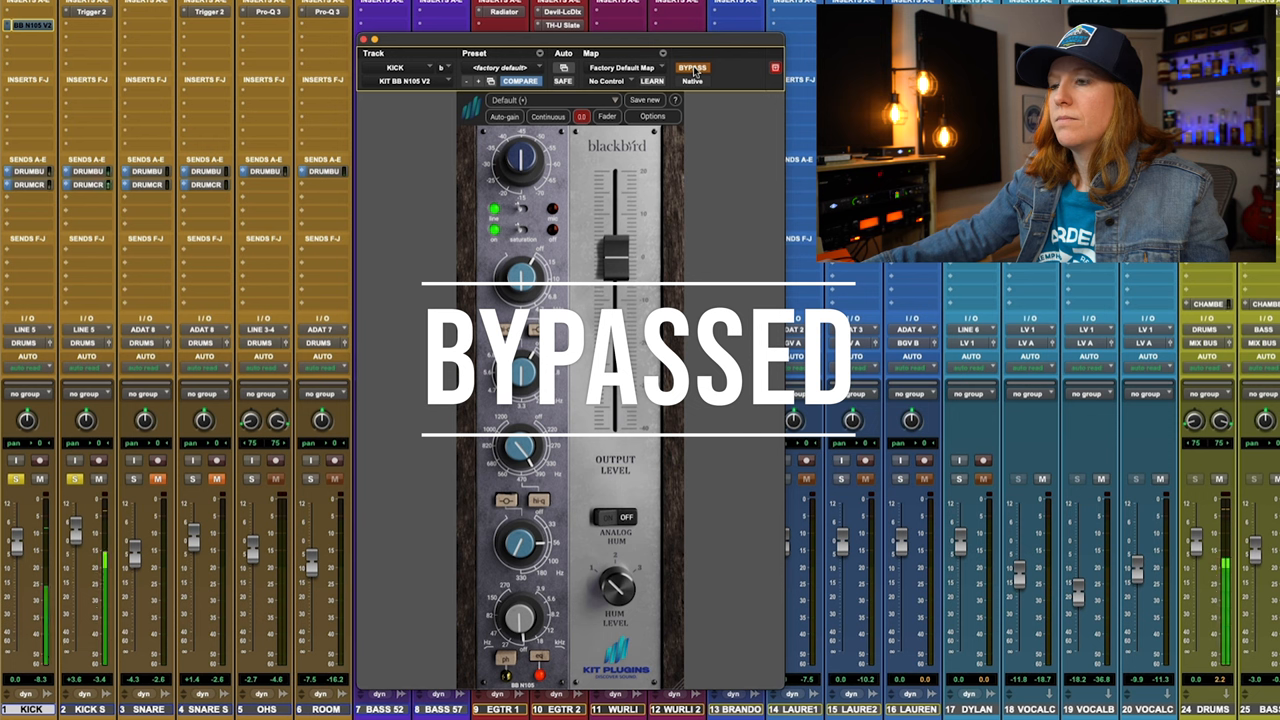
{"action": "left_click", "coordinate": [690, 64]}
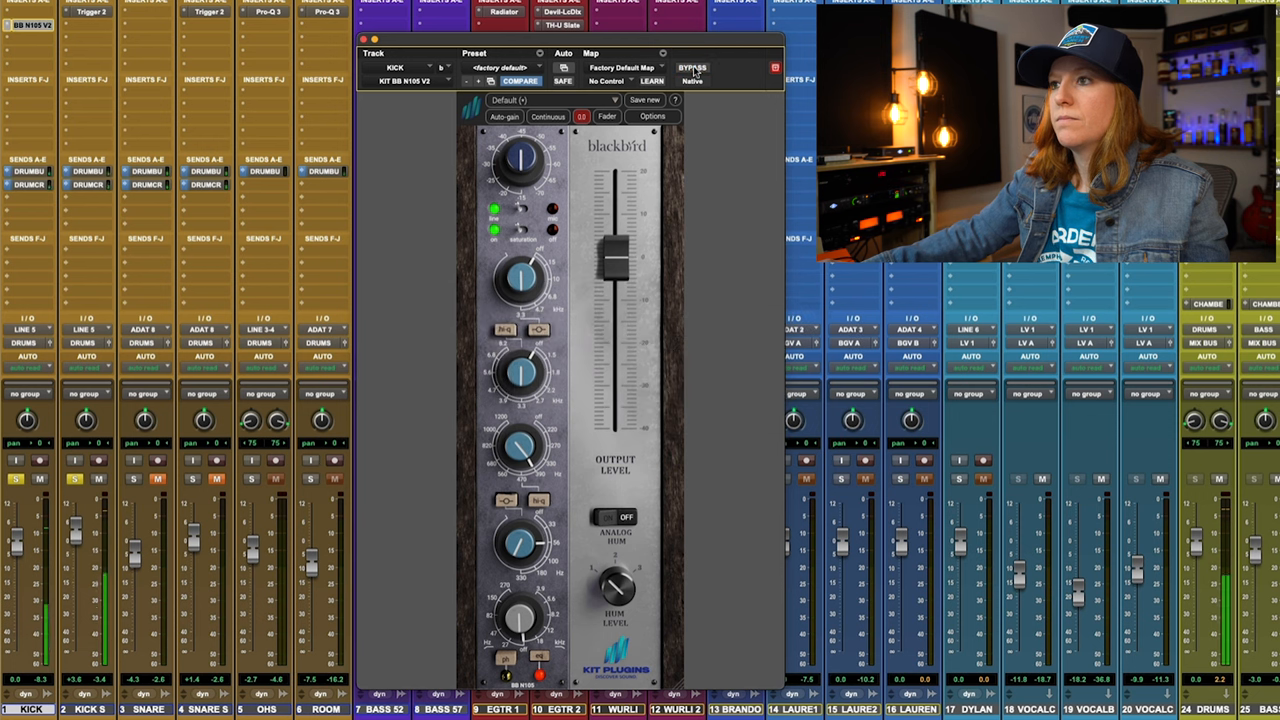
{"action": "mouse_move", "coordinate": [714, 154]}
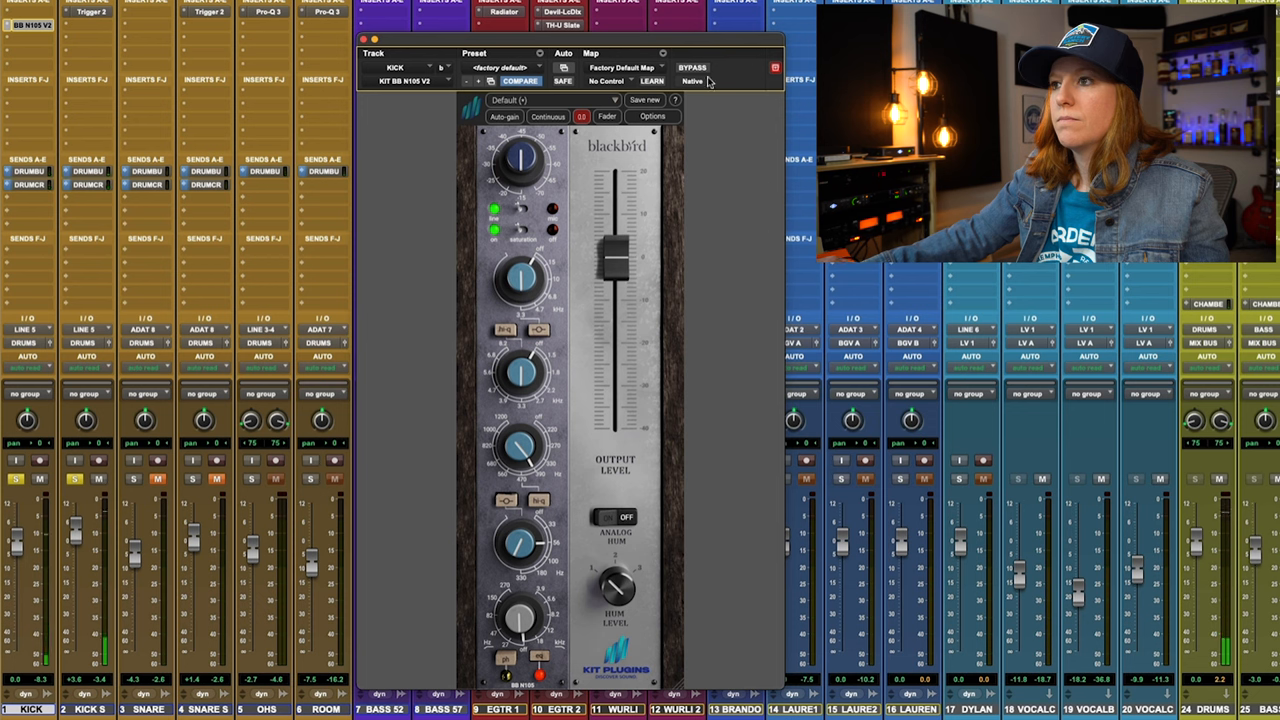
{"action": "left_click", "coordinate": [690, 64]}
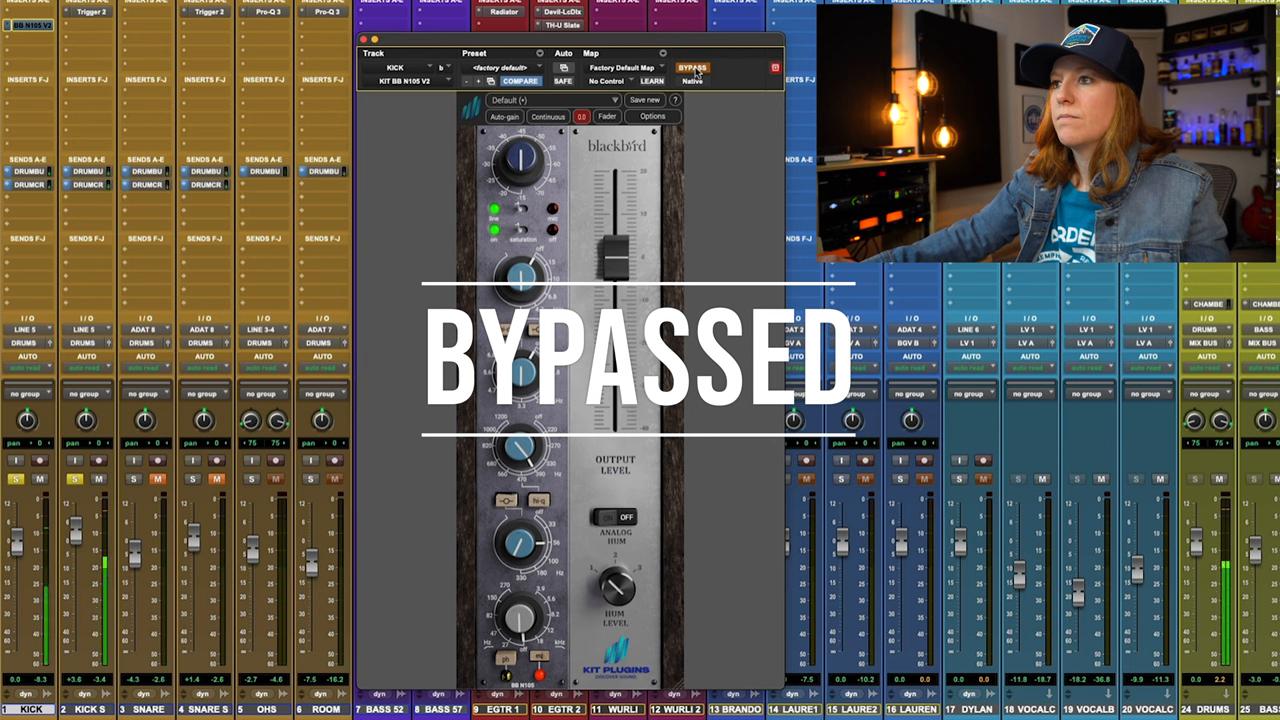
{"action": "left_click", "coordinate": [698, 62]}
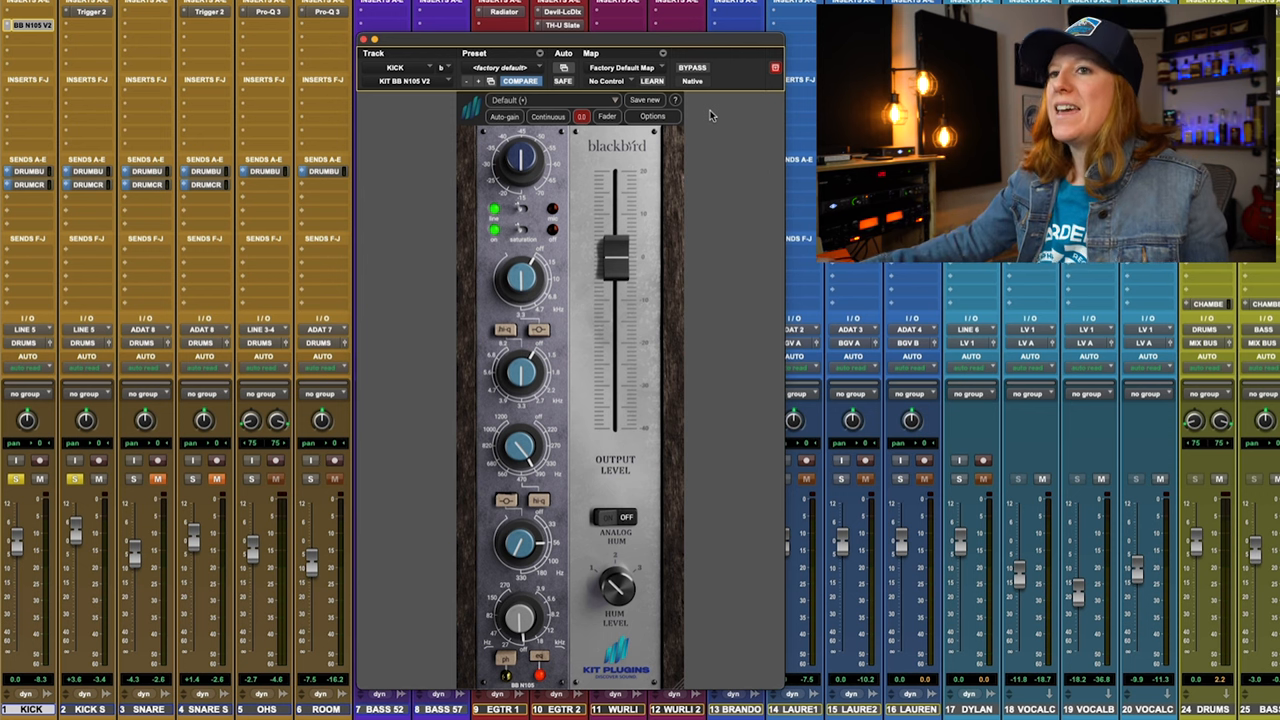
{"action": "mouse_move", "coordinate": [196, 198]}
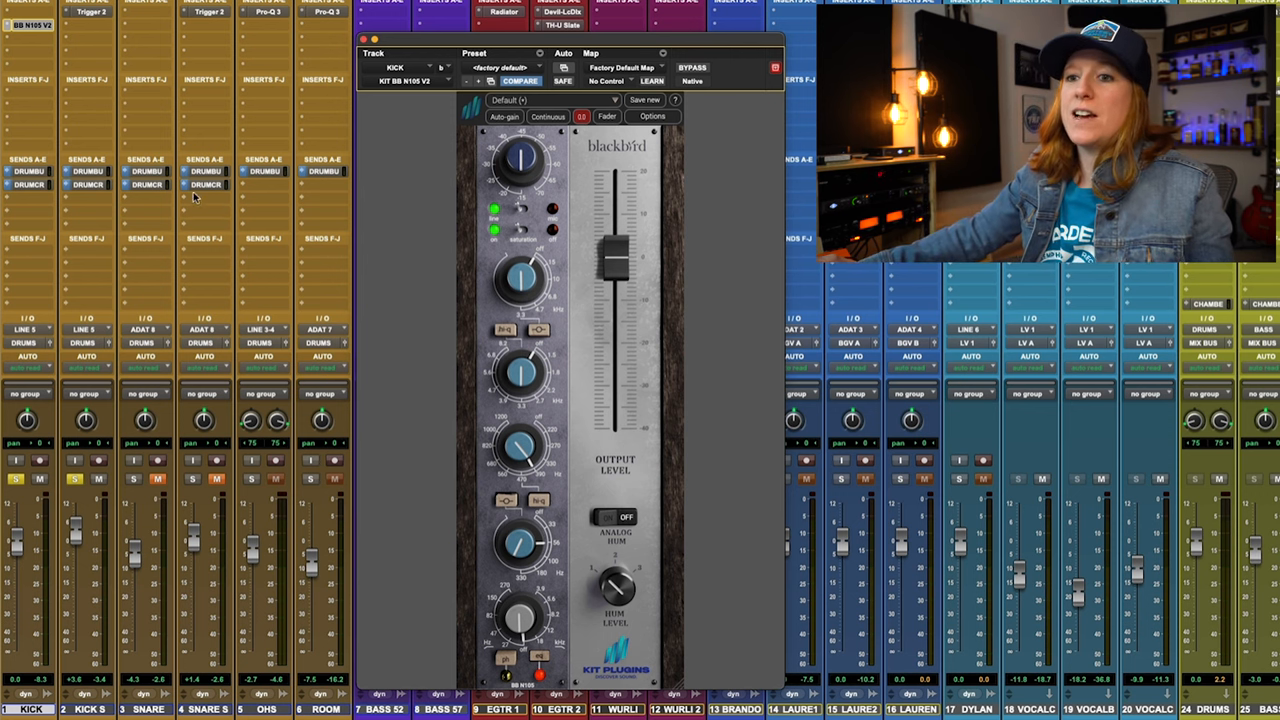